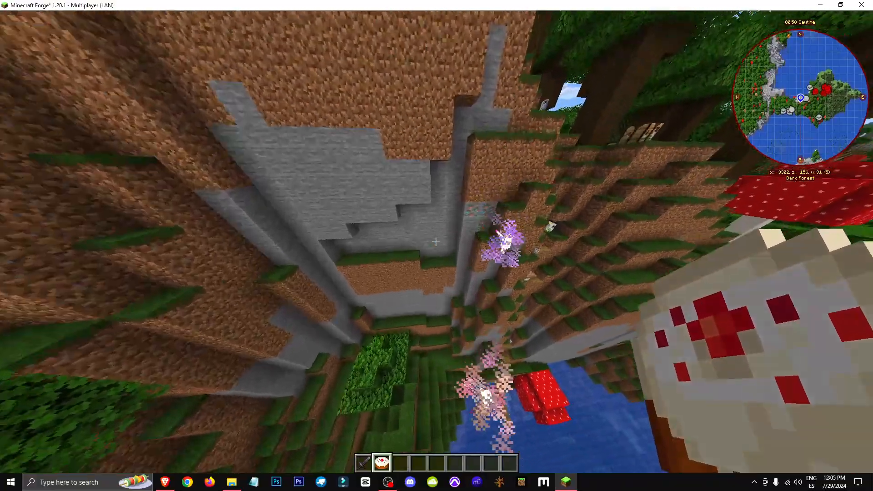
mouse_move(437, 241)
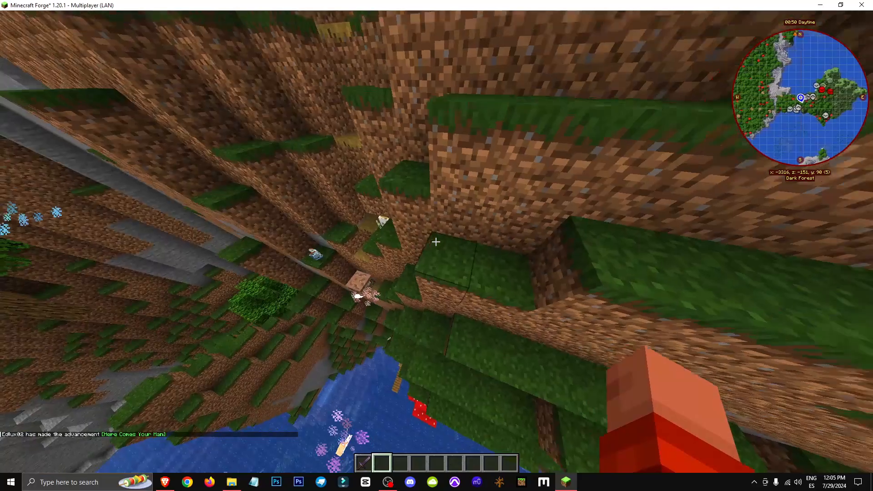
mouse_move(437, 242)
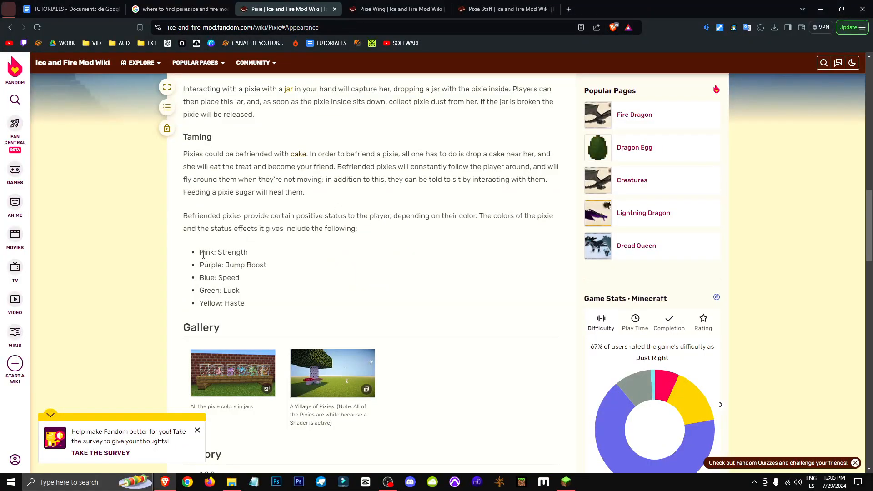
Bring up the Pixie wiki page's Taming section and each pixie colour's status effect.
double_click(224, 252)
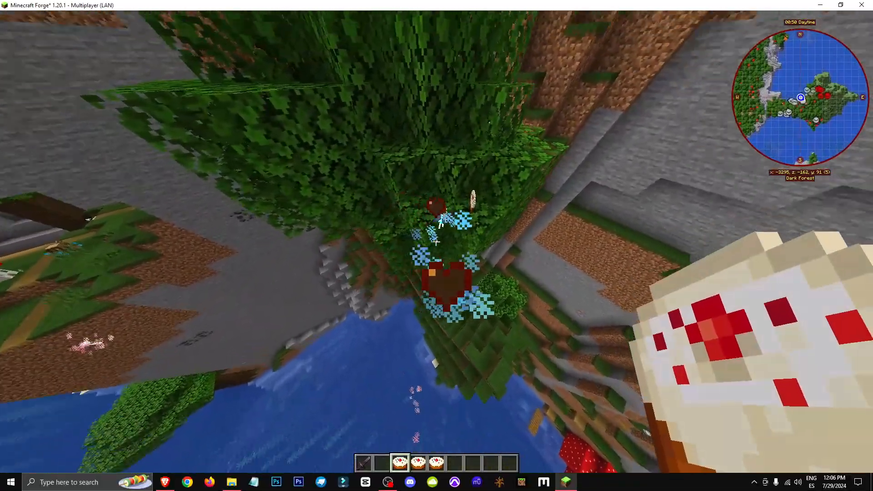
mouse_move(436, 242)
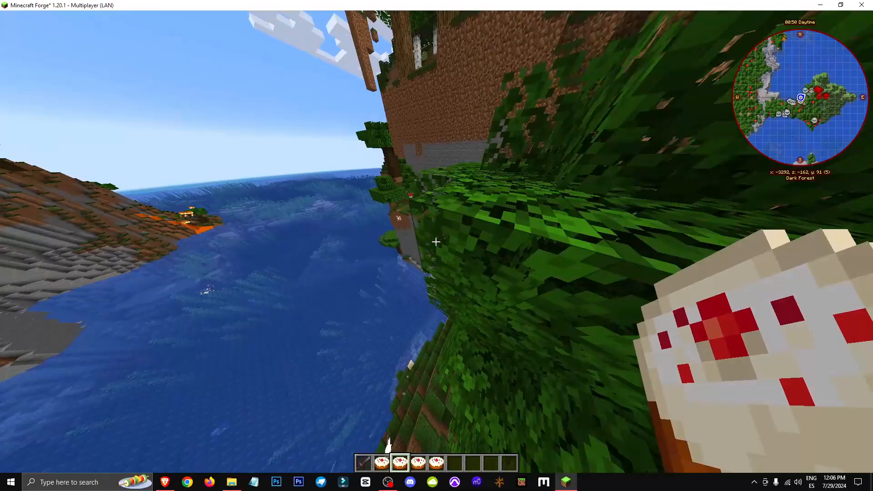